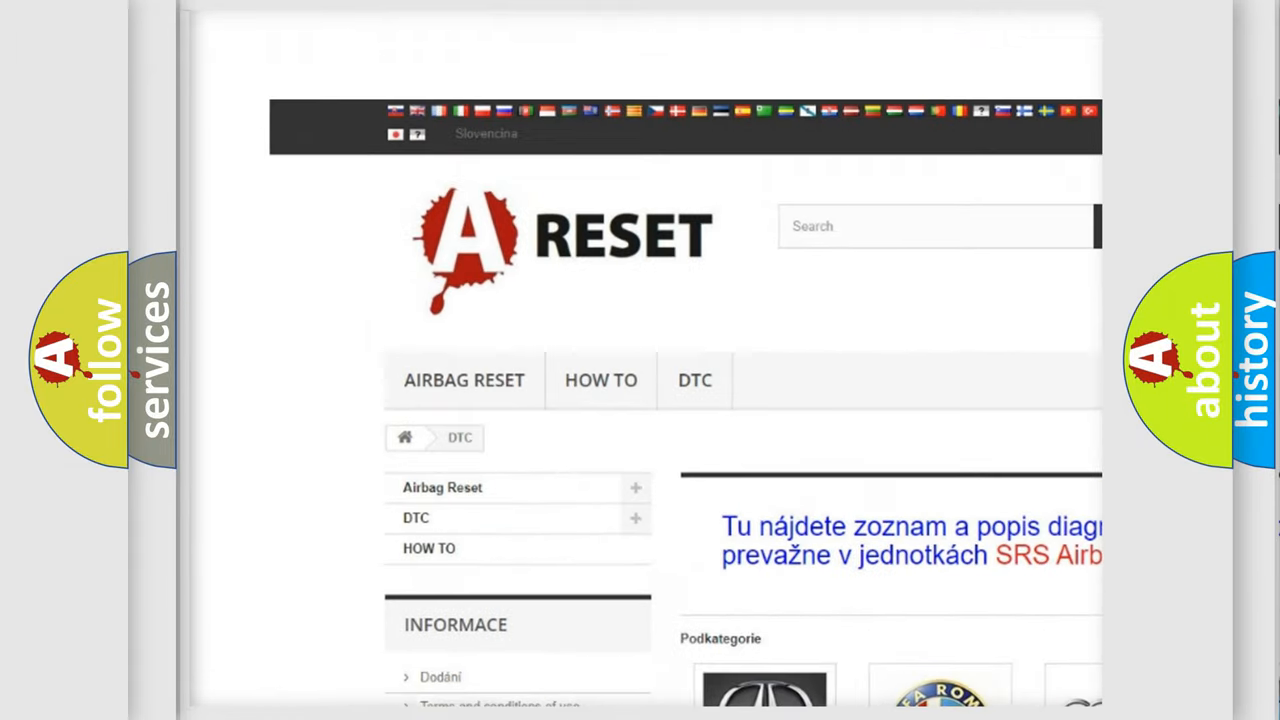
scroll("down", 3)
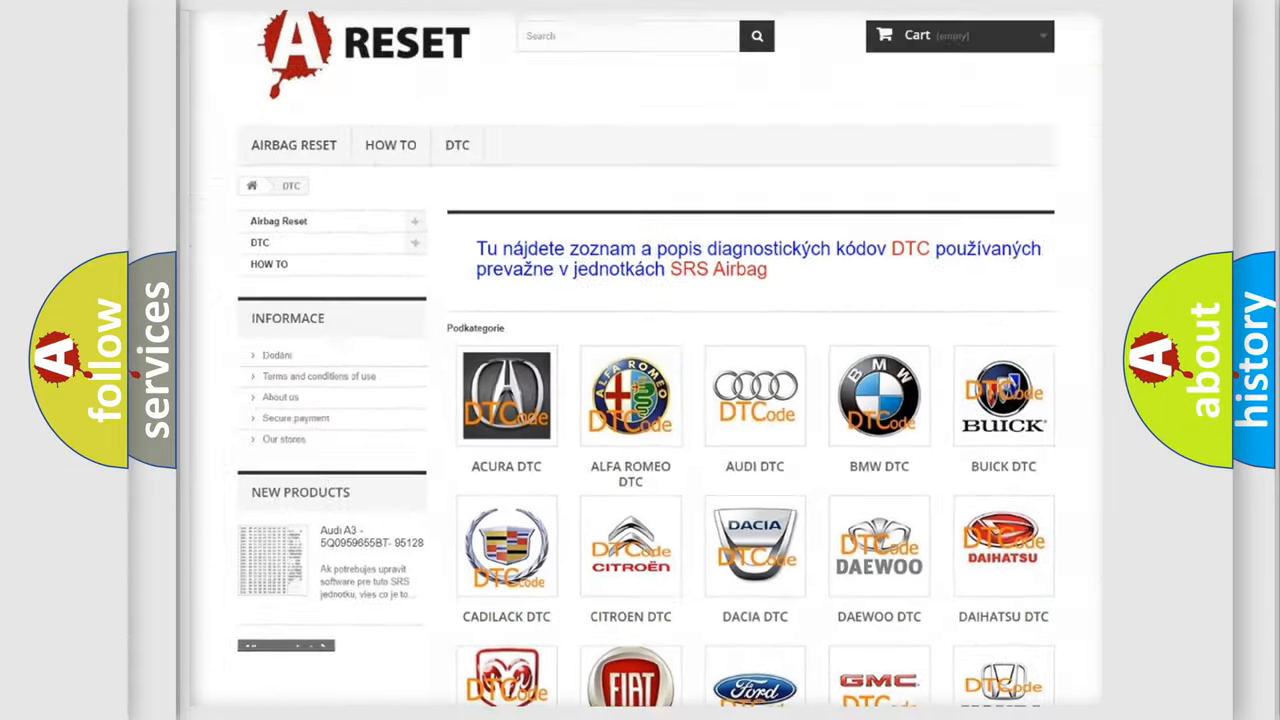
scroll("down", 3)
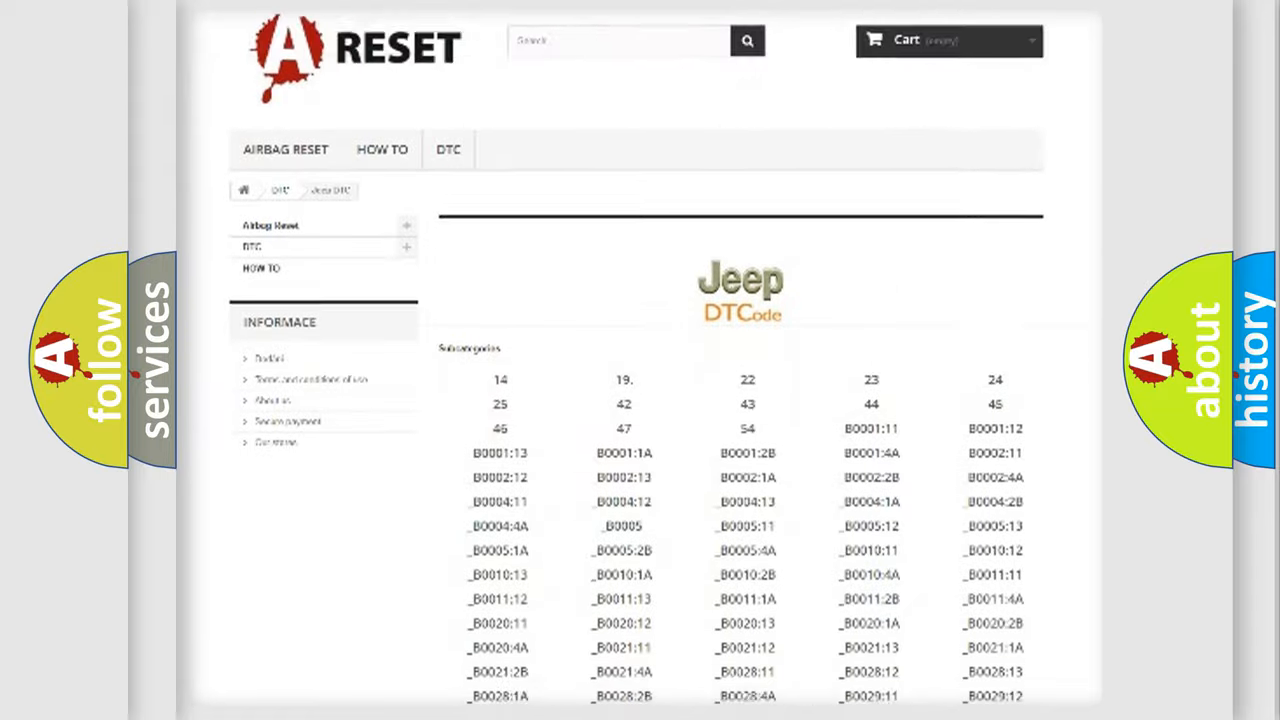
scroll("down", 3)
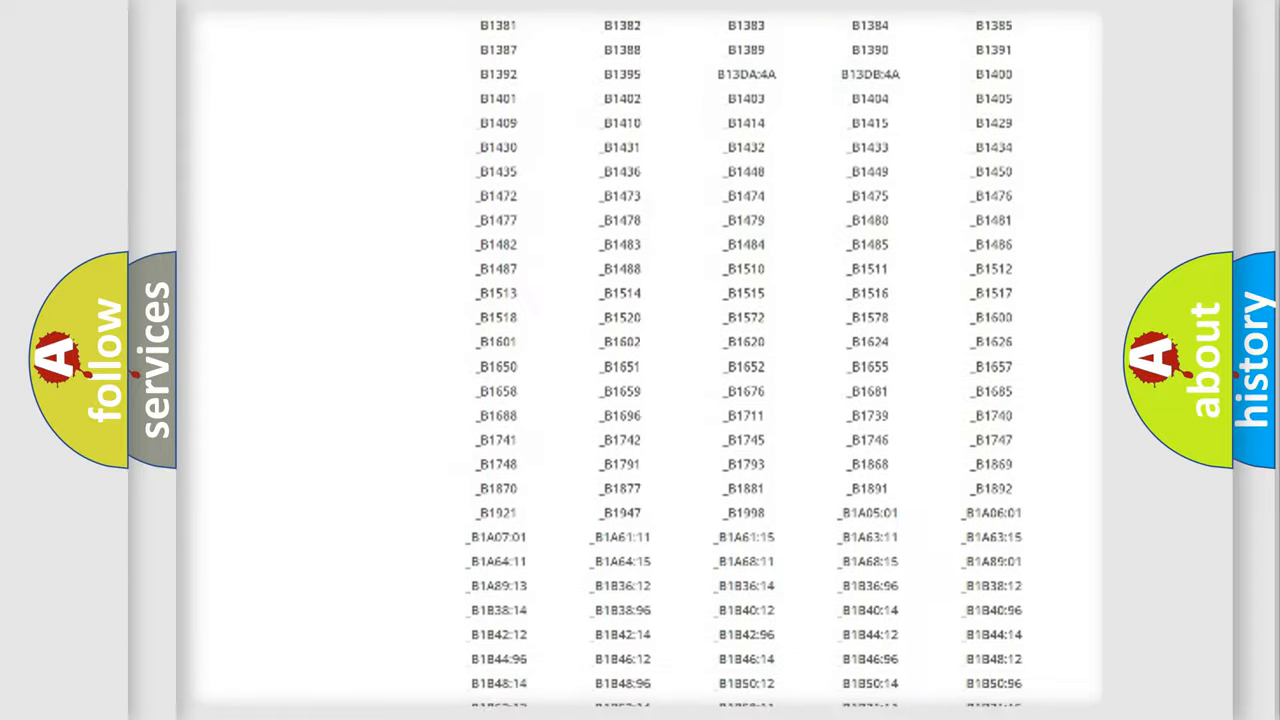